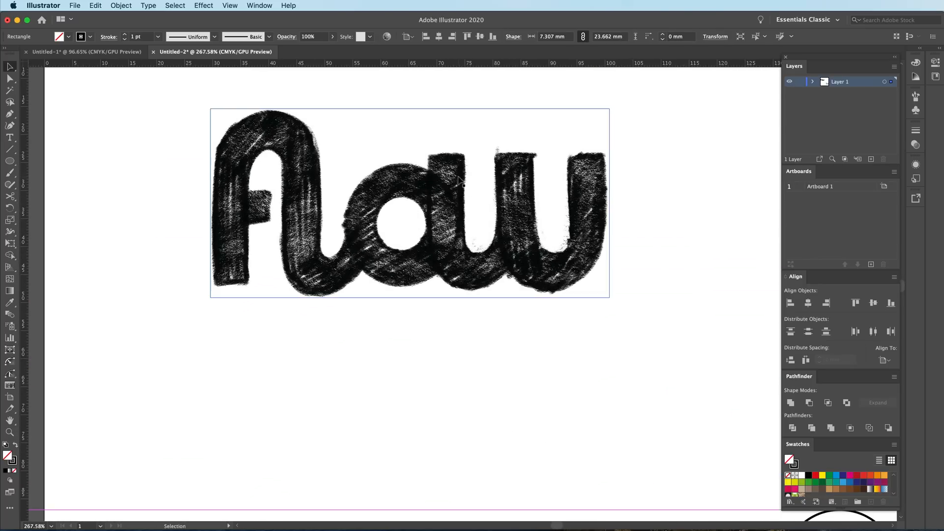
{"action": "mouse_move", "coordinate": [544, 226]}
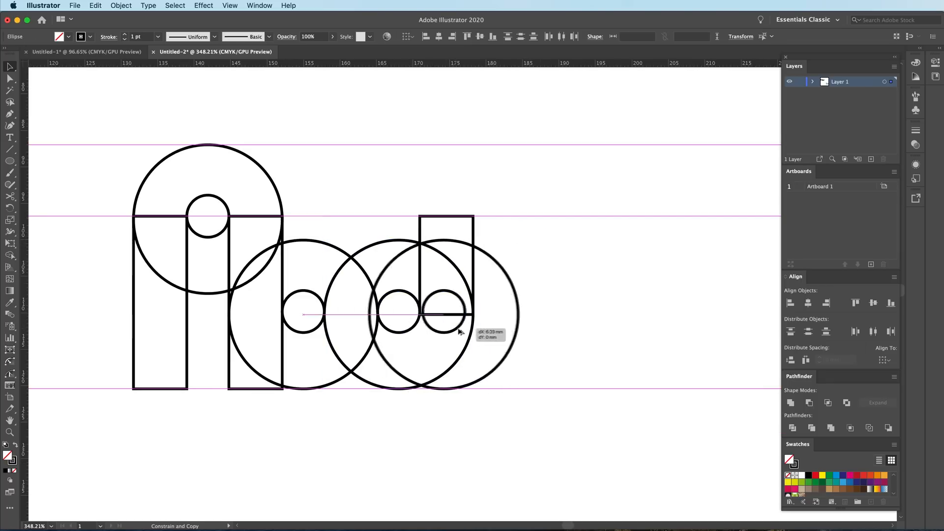
- Duplicate the circles and a rectangle stem further right along the guides
{"action": "left_click_drag", "start_coordinate": [445, 313], "coordinate": [493, 314]}
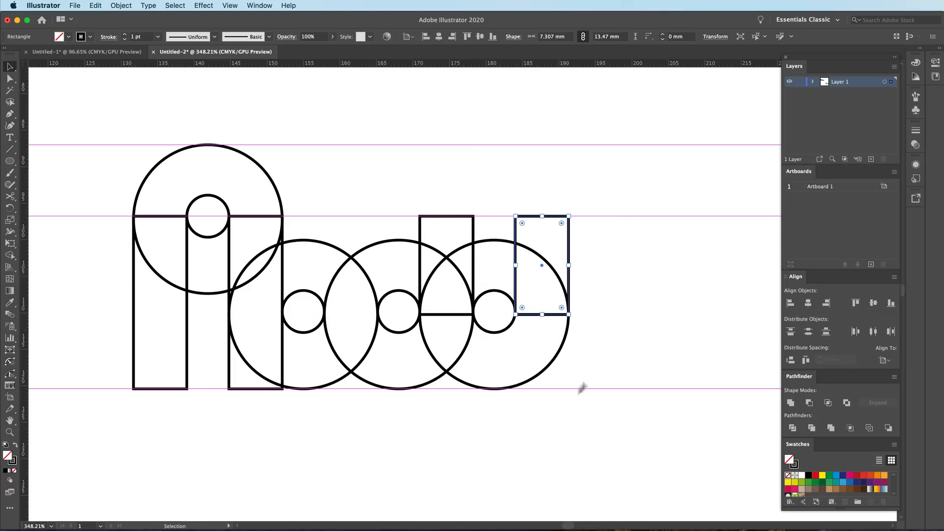
{"action": "left_click_drag", "start_coordinate": [540, 265], "coordinate": [605, 306]}
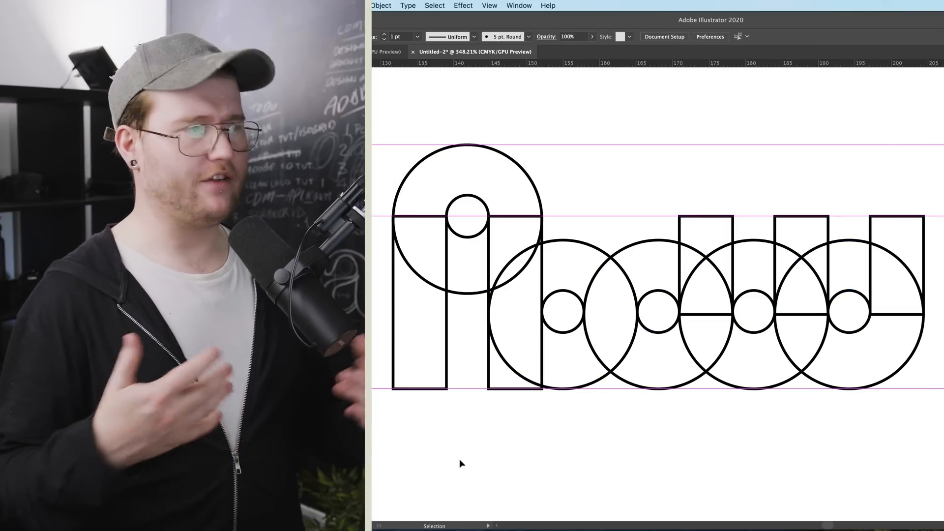
{"action": "mouse_move", "coordinate": [523, 410]}
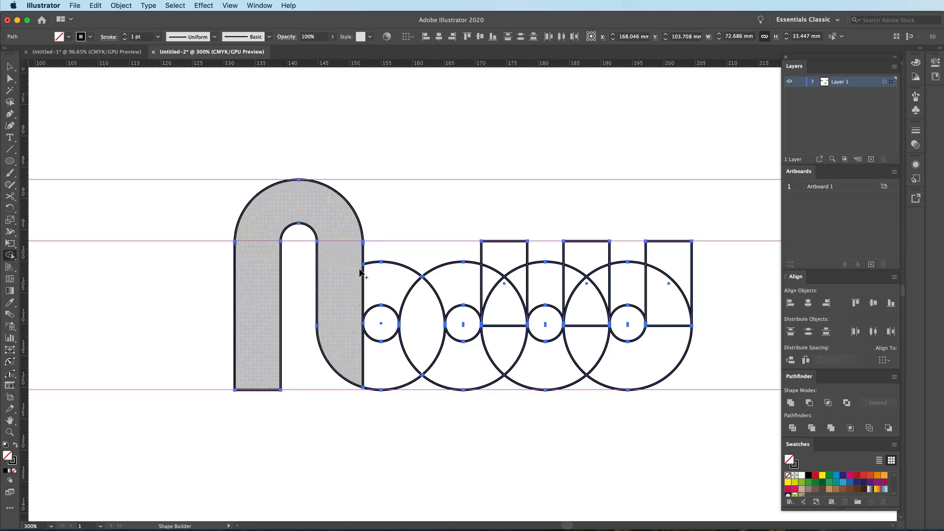
- Merge the first letter's overlapping circles and rectangles into one arch-shaped path with Shape Builder
{"action": "left_click", "coordinate": [506, 296]}
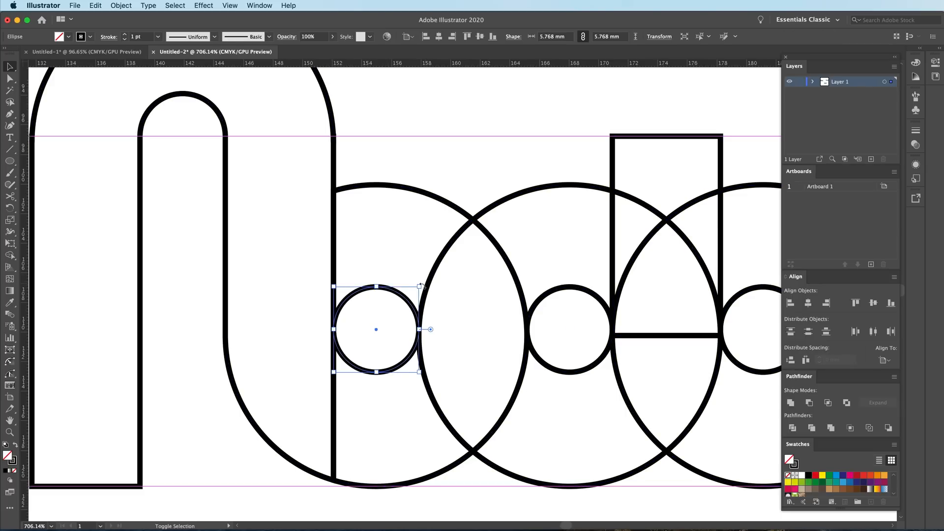
- Resize the second letter's small inner counter circle to about 5.7 mm
{"action": "left_click_drag", "start_coordinate": [419, 286], "coordinate": [421, 285]}
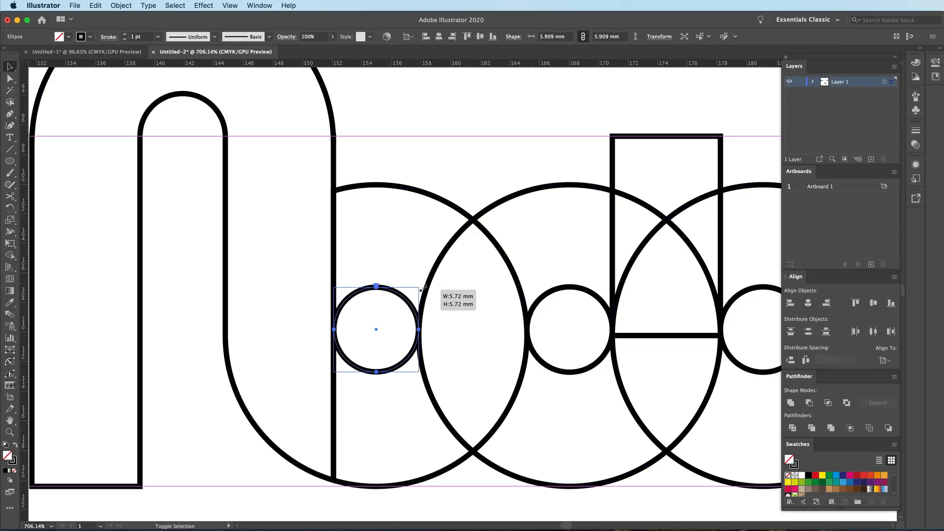